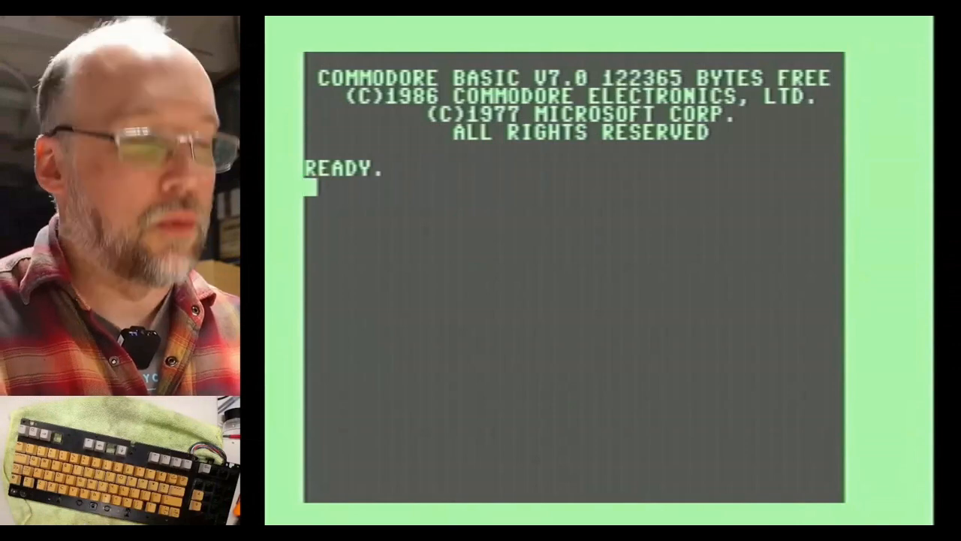
# Type HELLO at the BASIC 7.0 READY prompt to test the keyboard.
pyautogui.write('HEL')
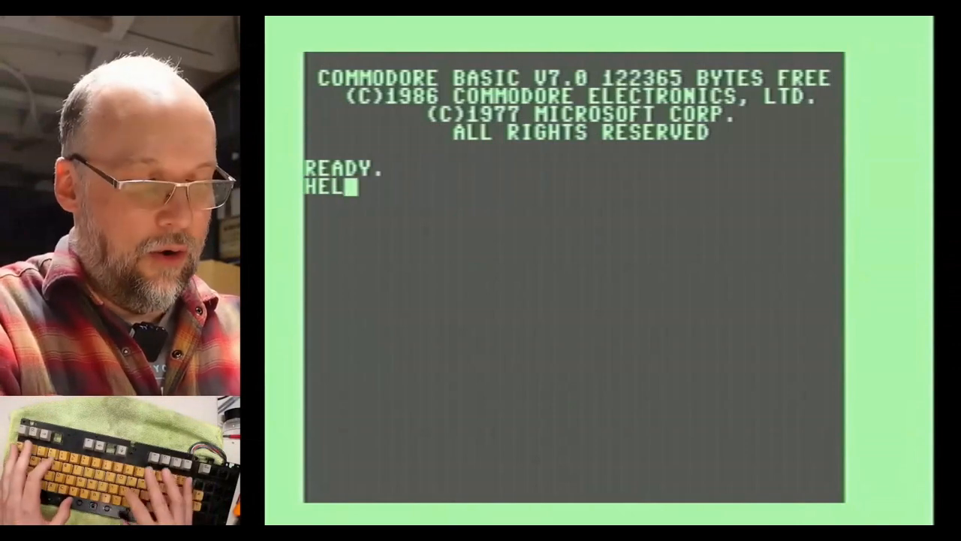
pyautogui.write('LO')
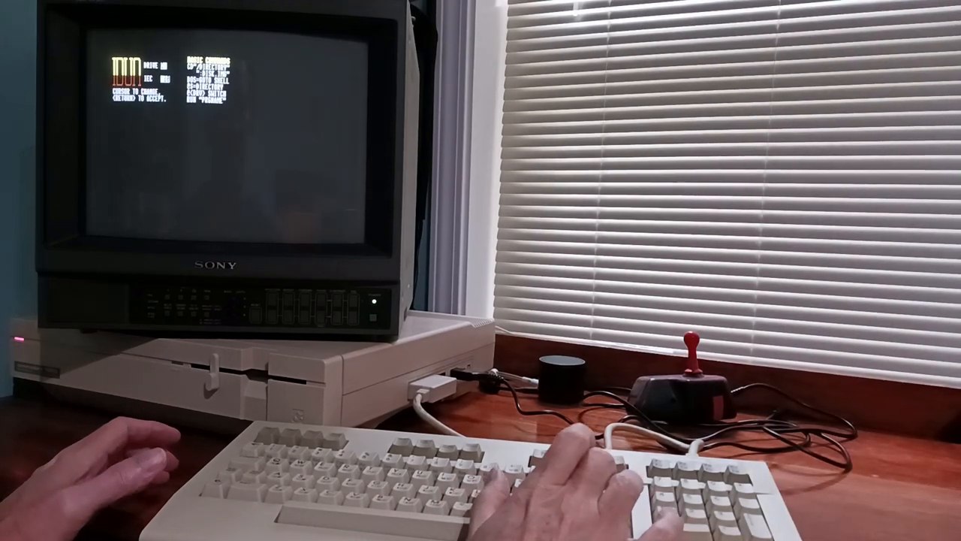
# Launch the Idun shell from the boot menu and enter 'cd id'.
pyautogui.press('Return')
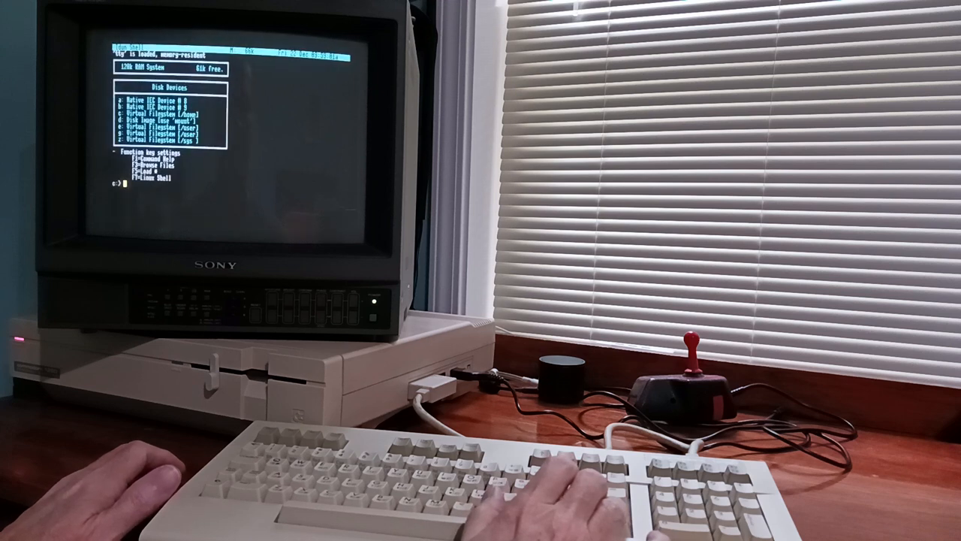
pyautogui.write('cd id')
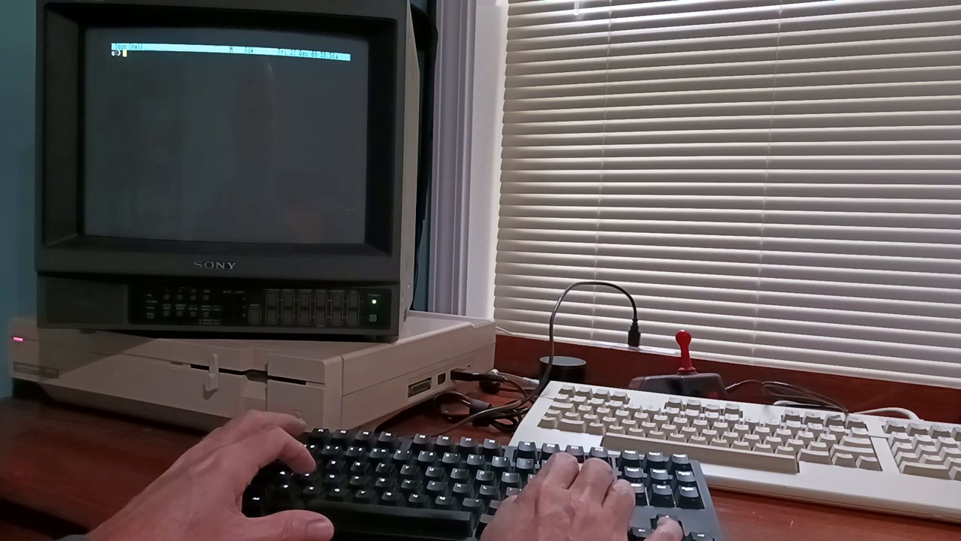
# In the Linux console, run ls and inxi -b, then exit back to the shell.
pyautogui.write('dir')
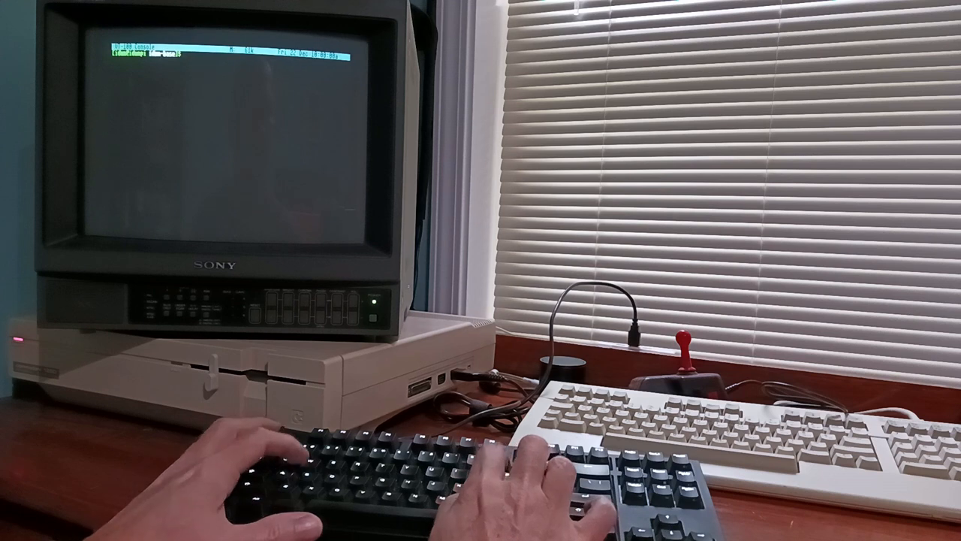
pyautogui.write('ls')
pyautogui.write('inxi -b')
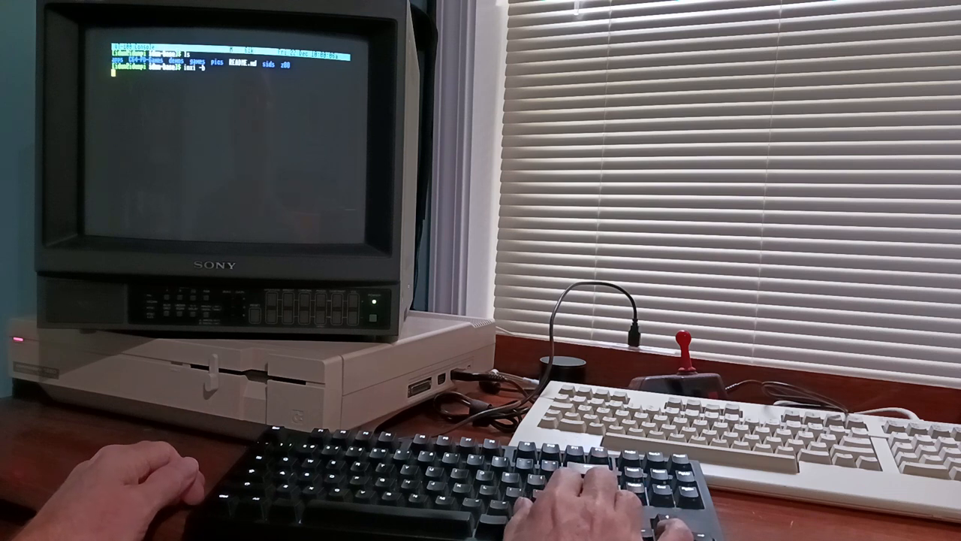
pyautogui.press('Return')
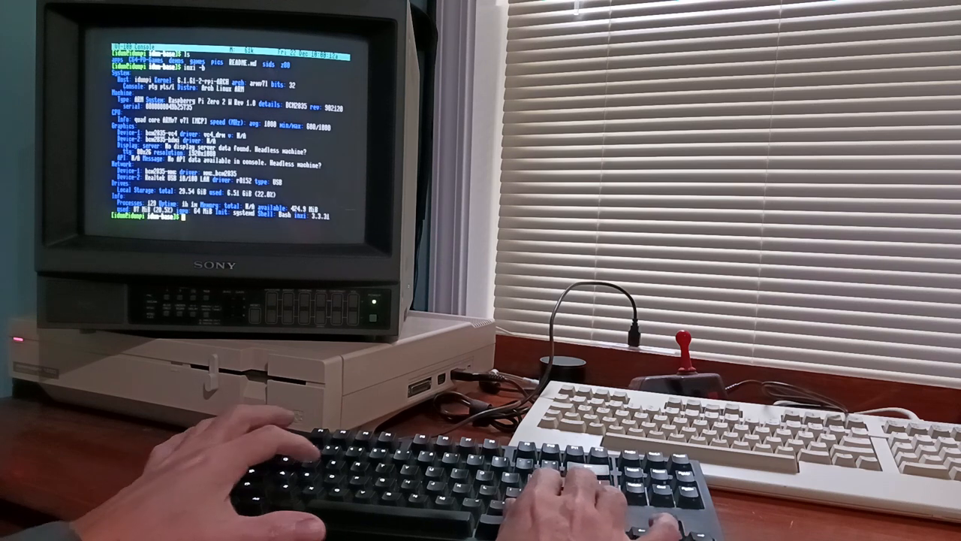
pyautogui.write('exit')
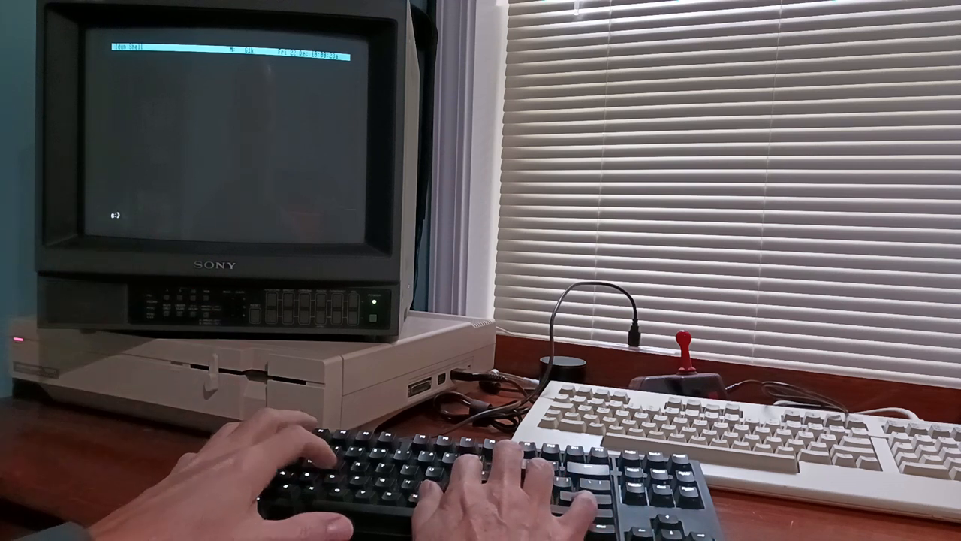
# List the games folder with dir, then change to drive d: with 'cd d'.
pyautogui.write('dir')
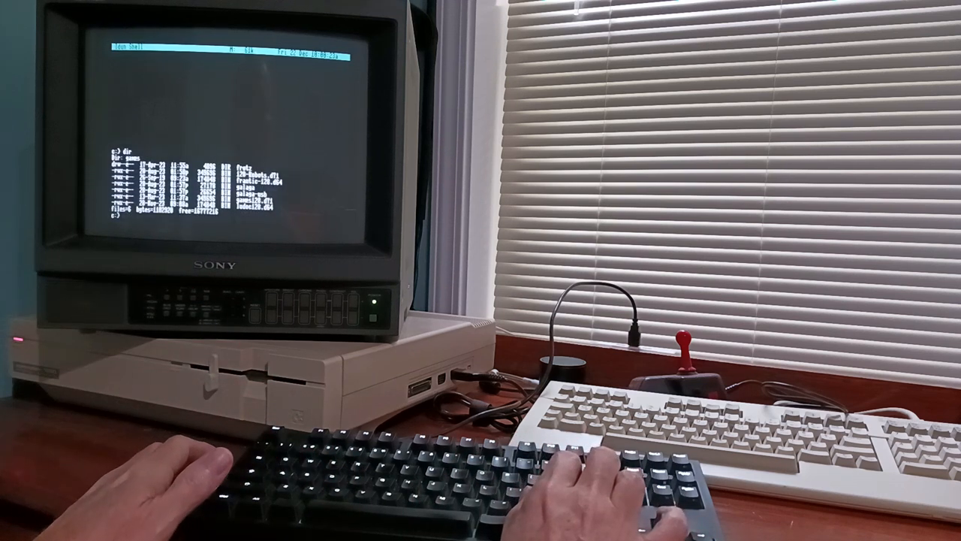
pyautogui.write('cd d:')
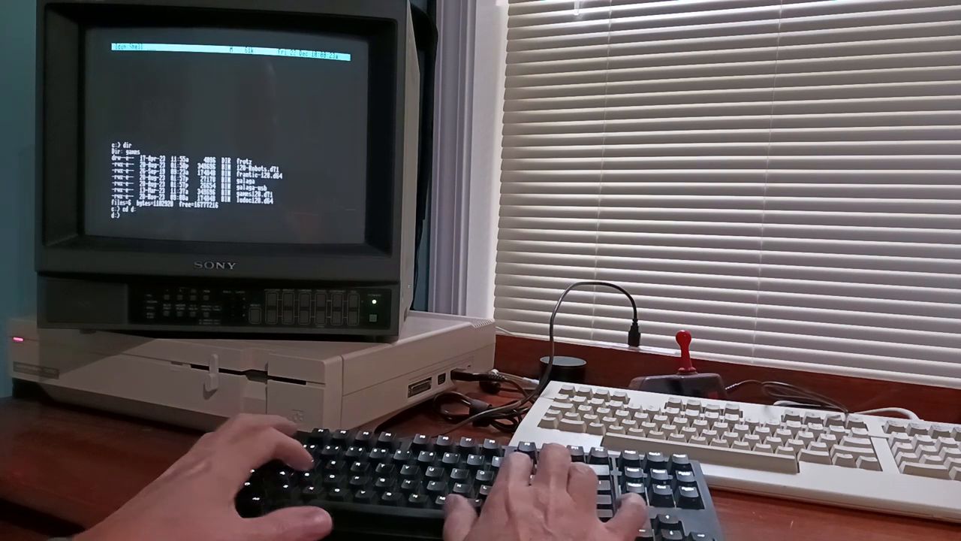
pyautogui.press('Return')
pyautogui.write('dir')
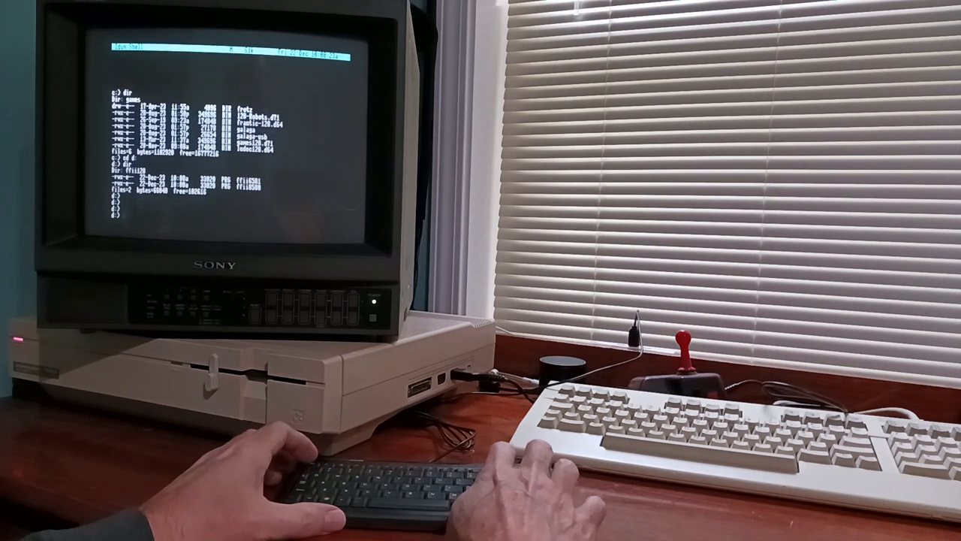
# Load ffii, switch the monitor to the game, and fire to start level one.
pyautogui.write('load')
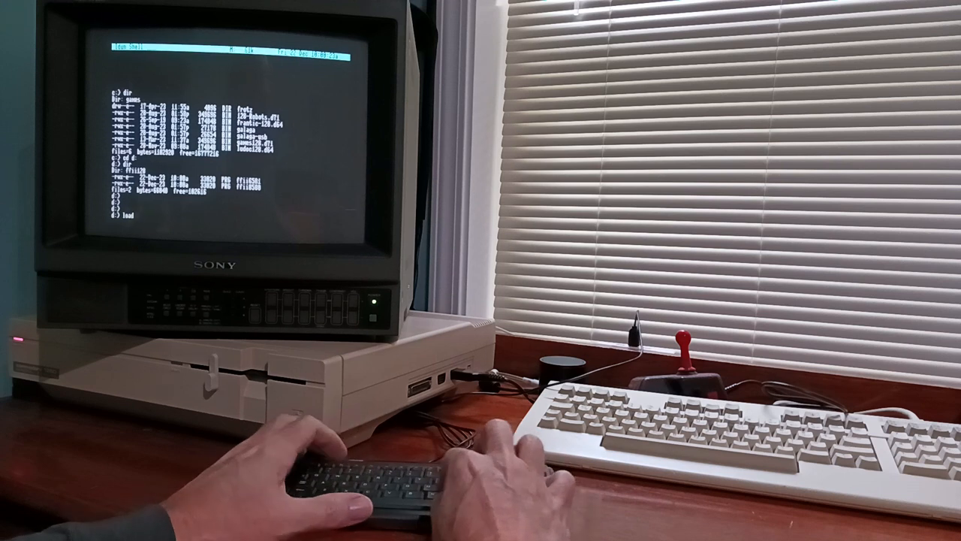
pyautogui.write('ffii')
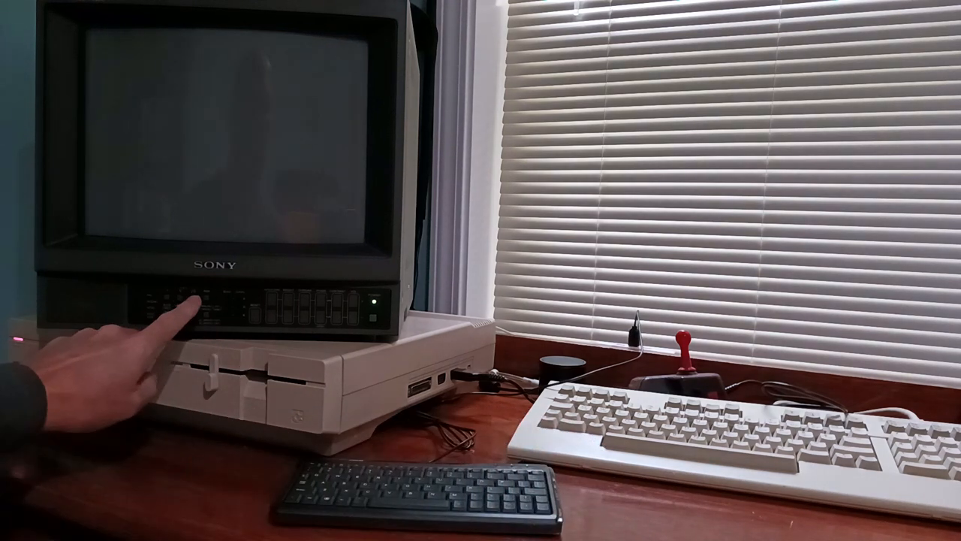
pyautogui.click(150, 300)
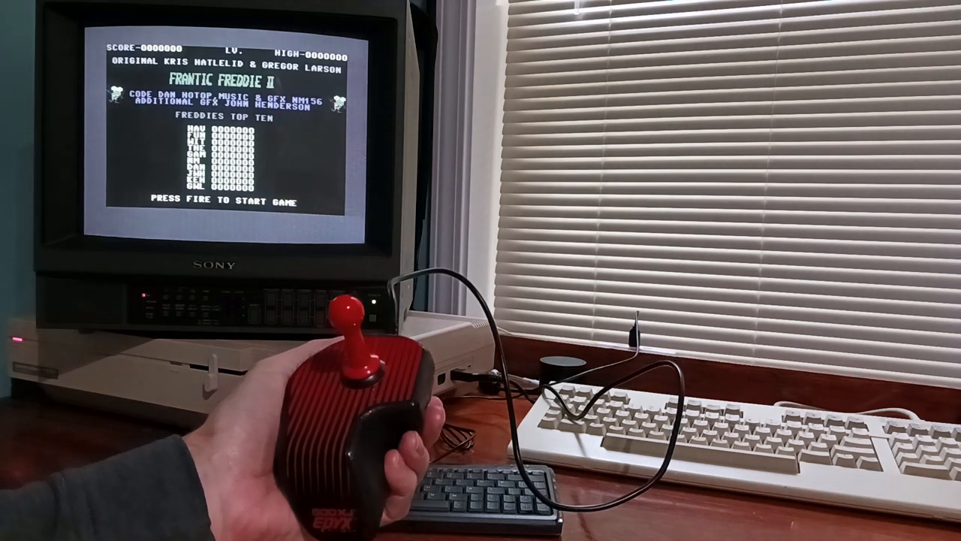
pyautogui.click(360, 353)
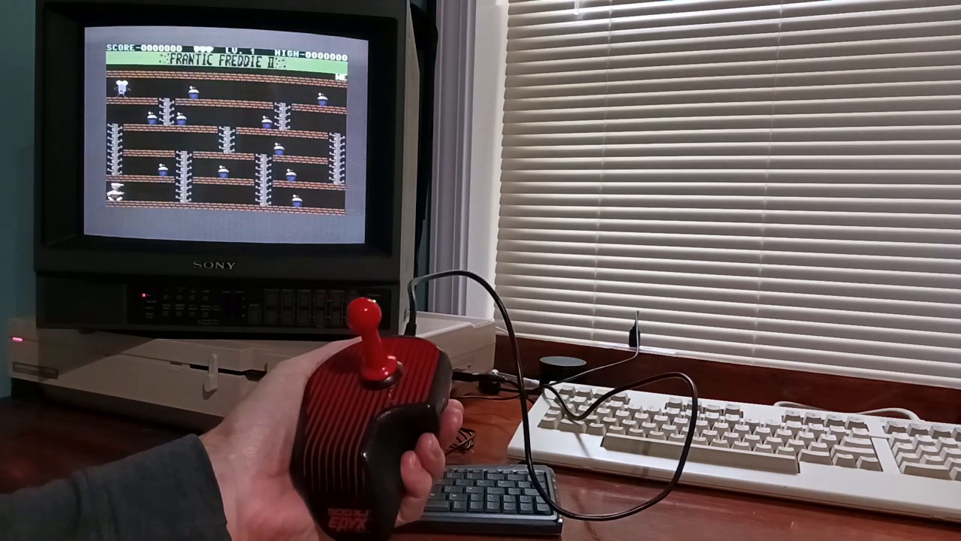